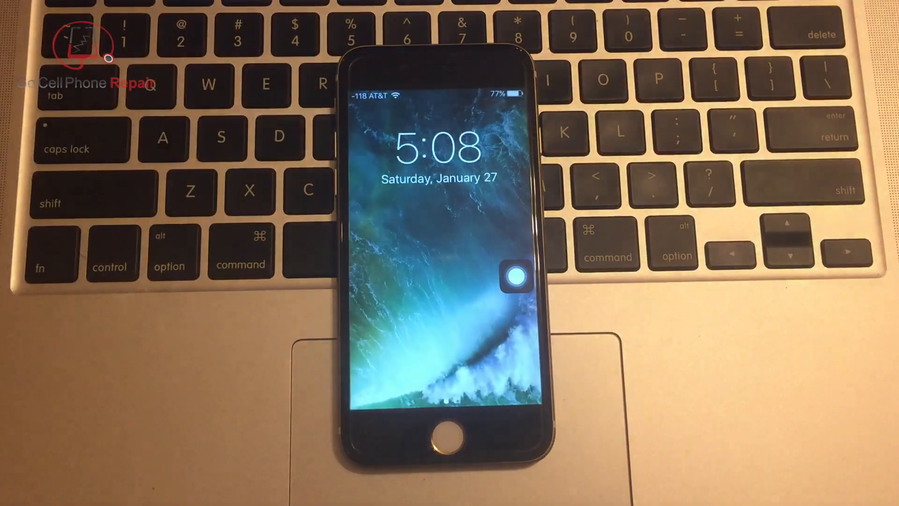
# Unlock to the home screen using the AssistiveTouch menu's Home action.
pyautogui.click(516, 276)
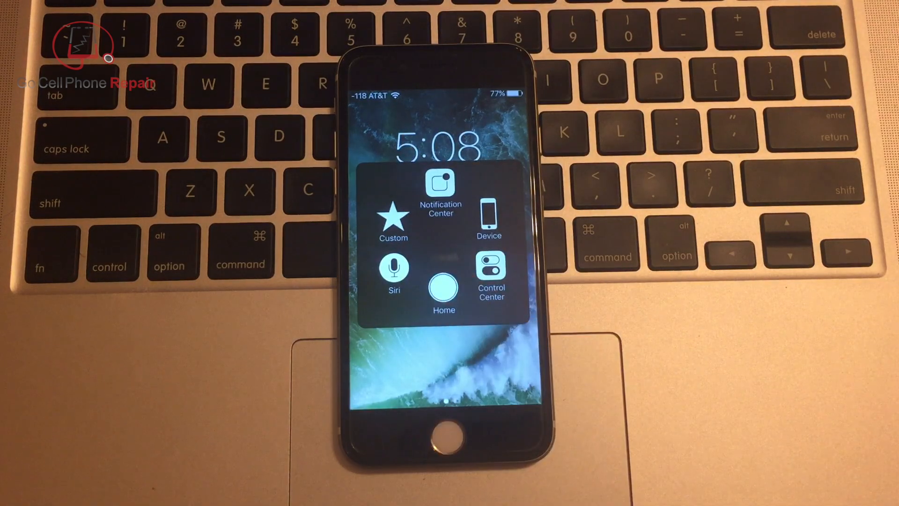
pyautogui.click(444, 288)
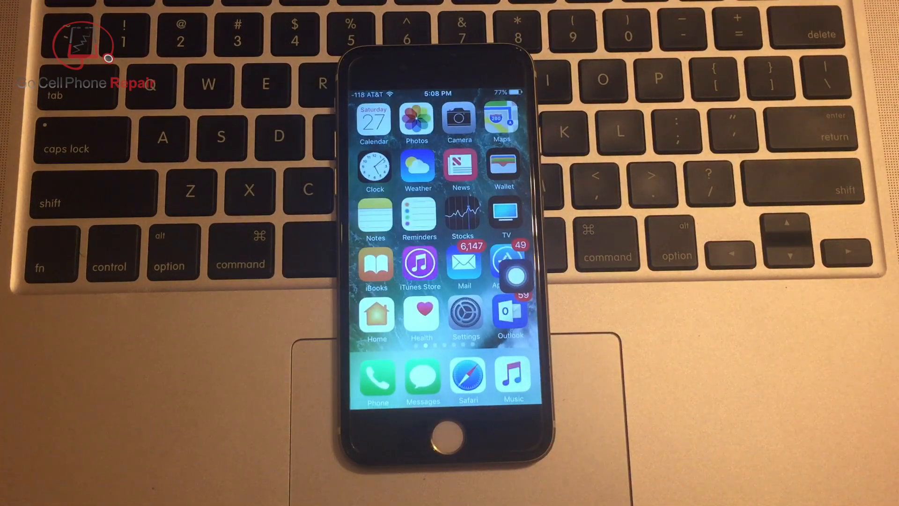